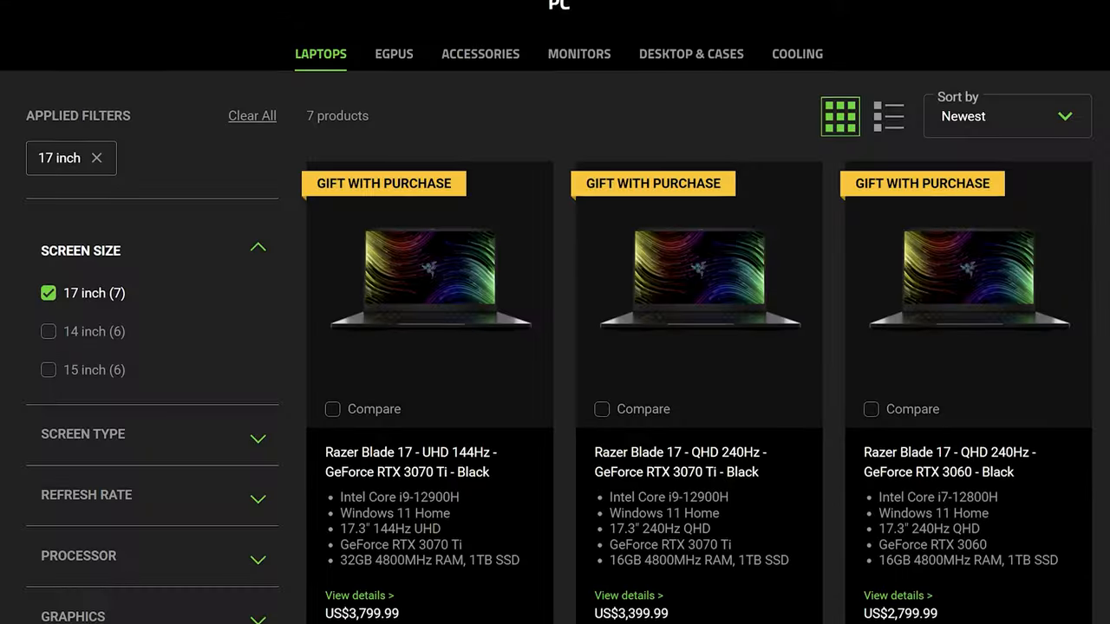
- Scroll through the seven 17-inch Blade 17 results and down to the RTX 3080 Ti graphics specs
scroll(down, 3)
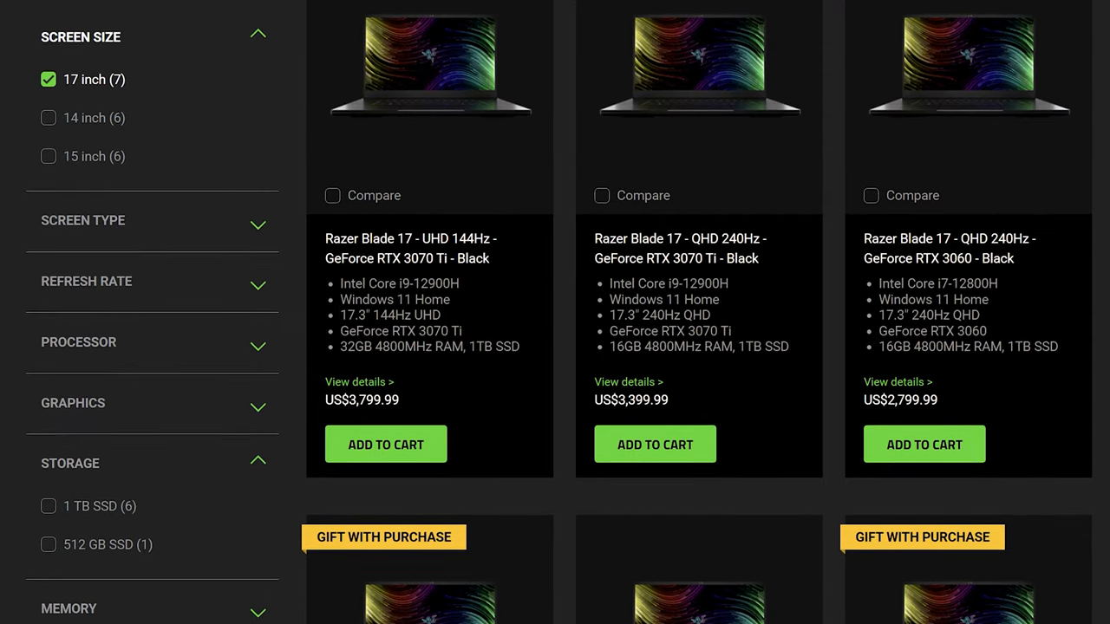
scroll(down, 3)
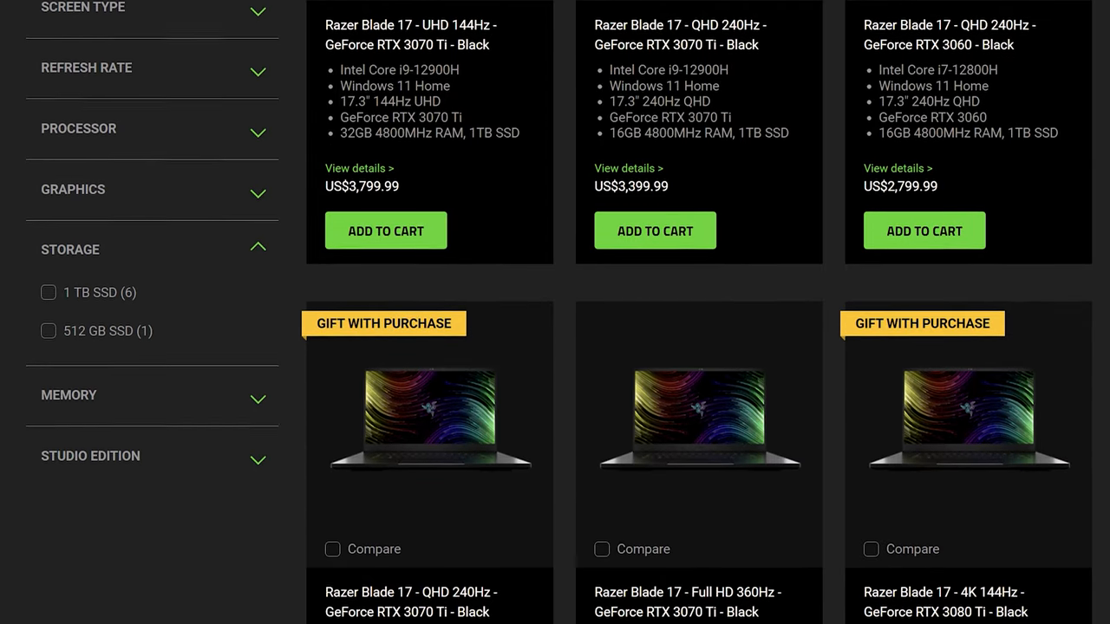
scroll(down, 3)
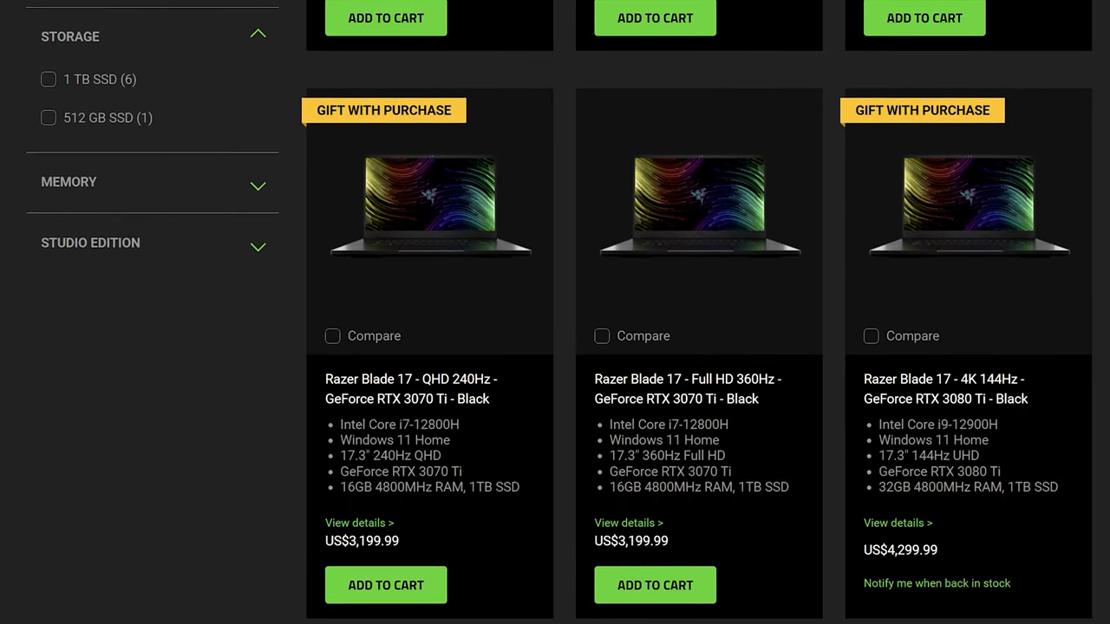
scroll(down, 3)
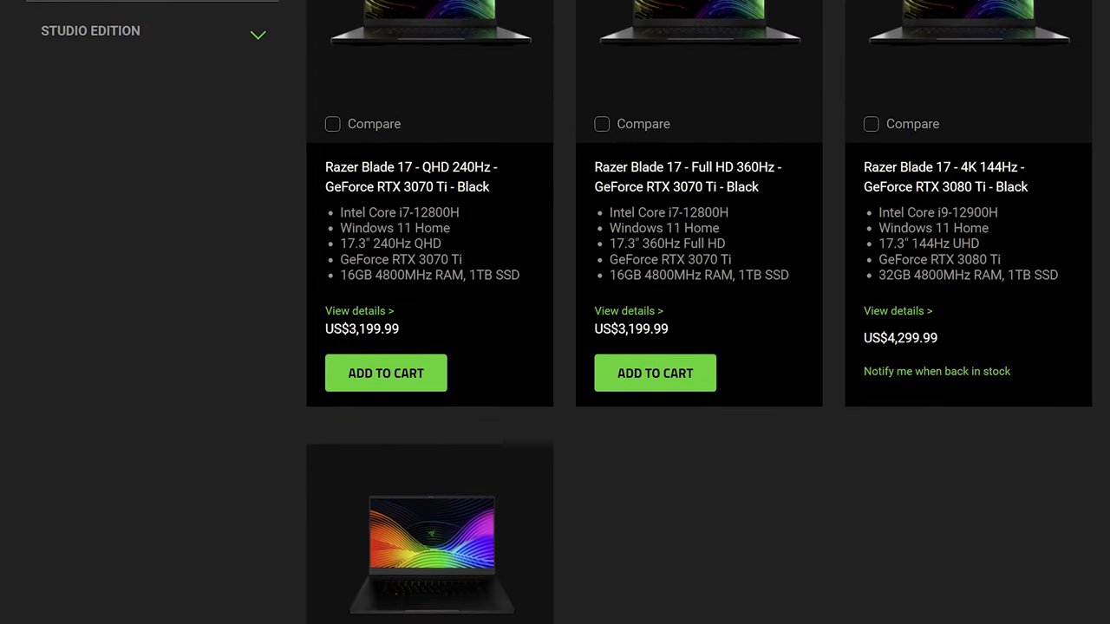
scroll(down, 3)
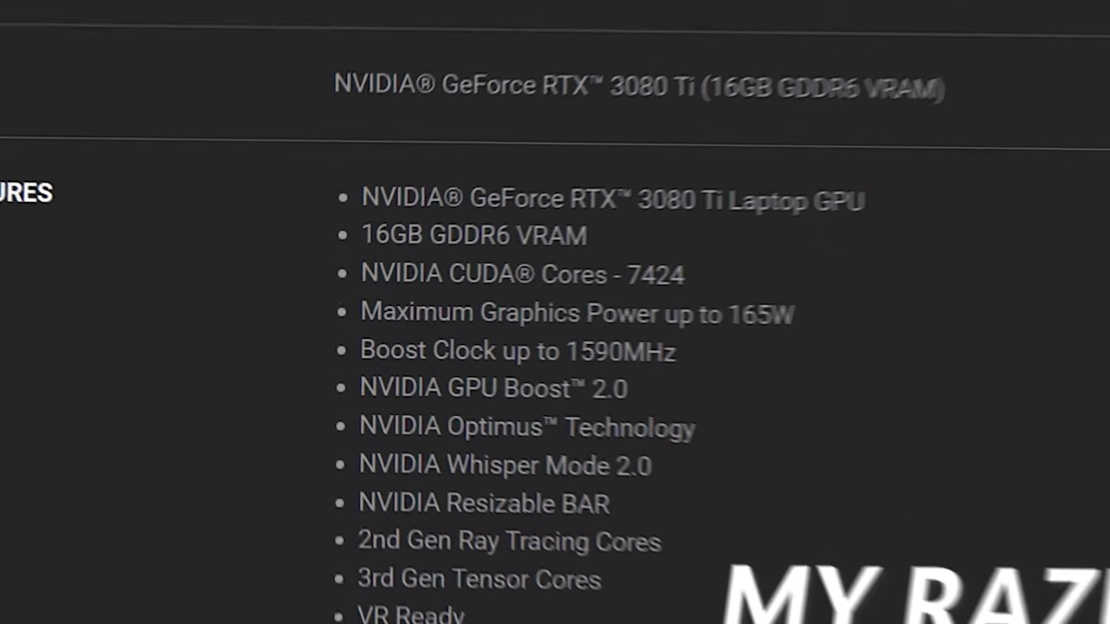
scroll(down, 3)
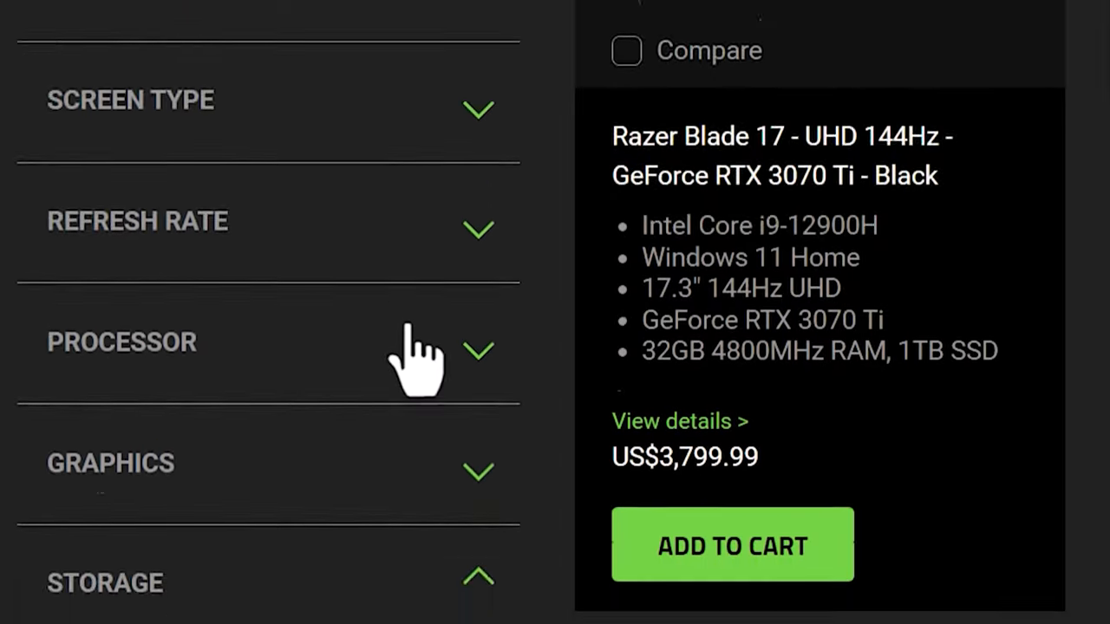
scroll(down, 3)
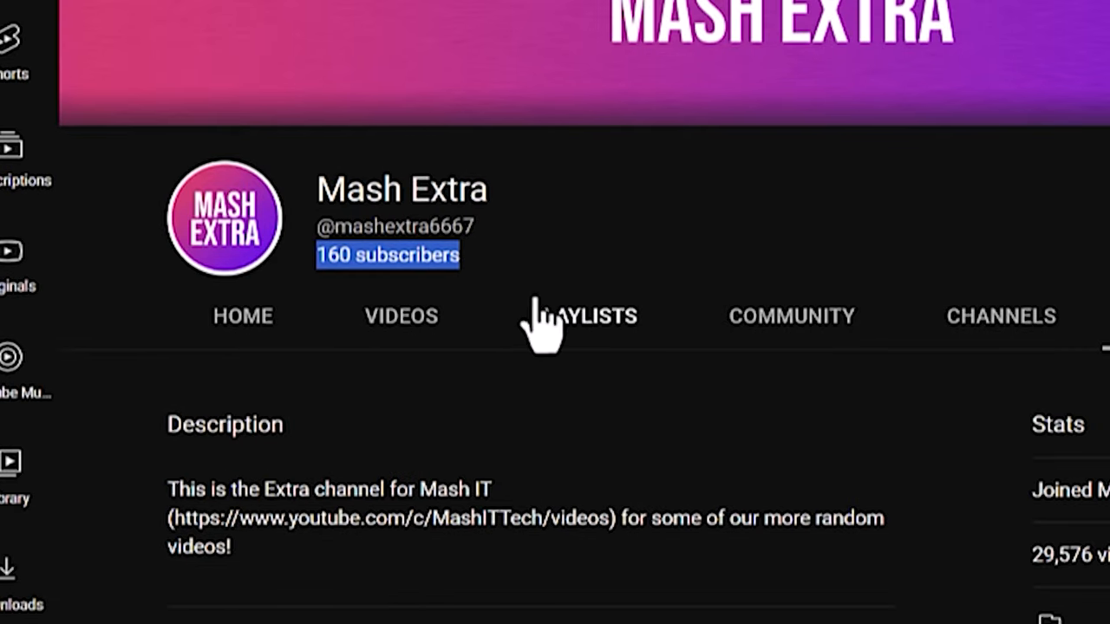
mouse_move(538, 326)
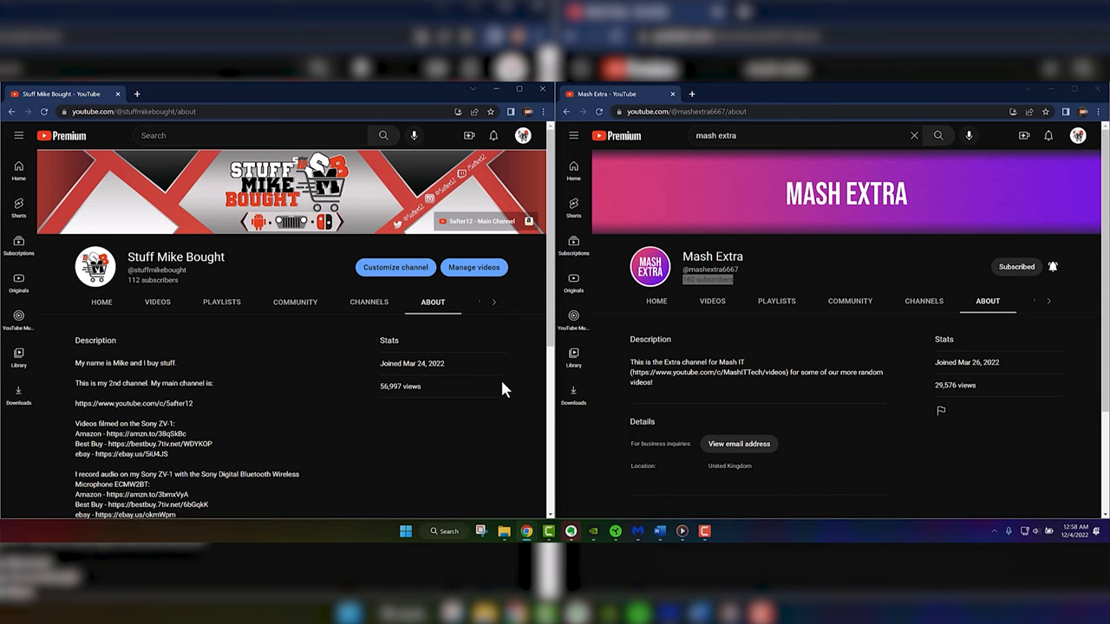
mouse_move(511, 382)
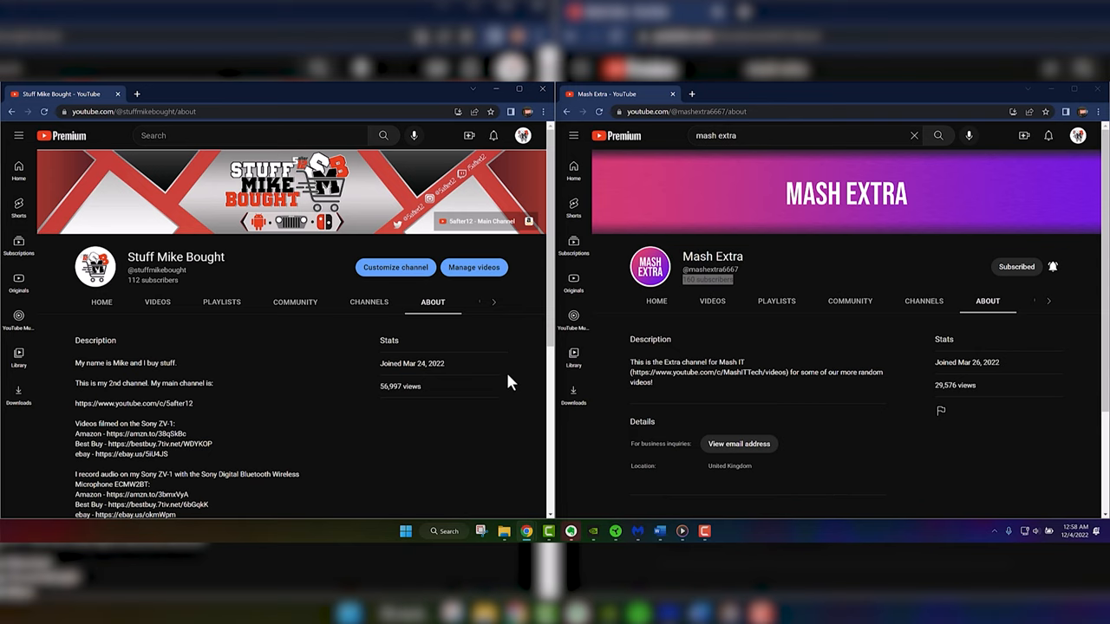
mouse_move(701, 530)
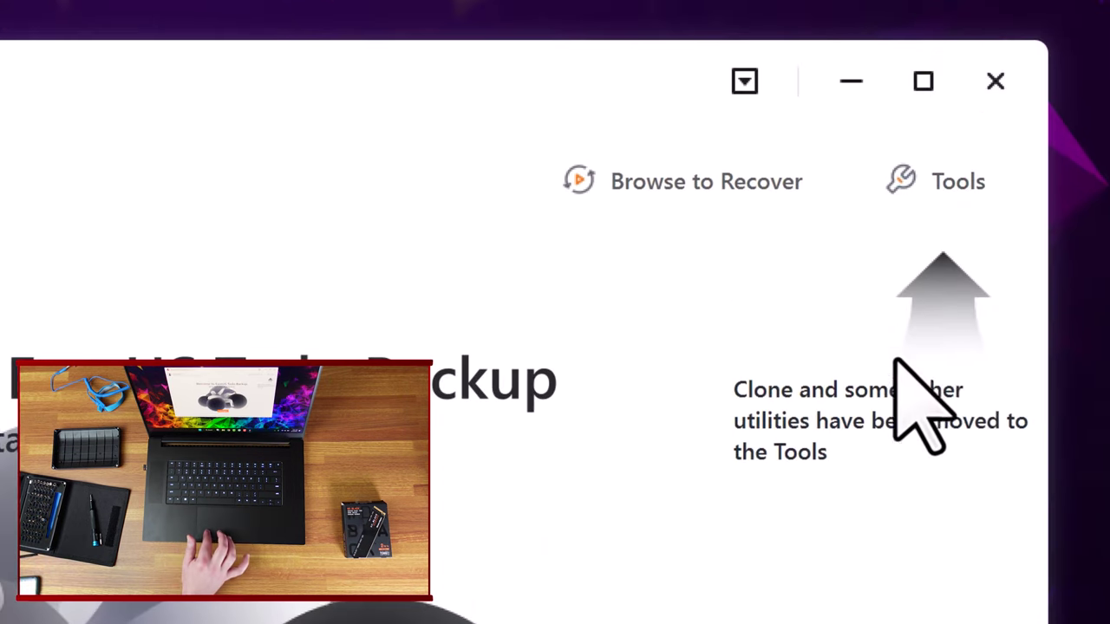
- Launch System Clone from the Tools menu to copy the Windows 11 system disk
click(957, 182)
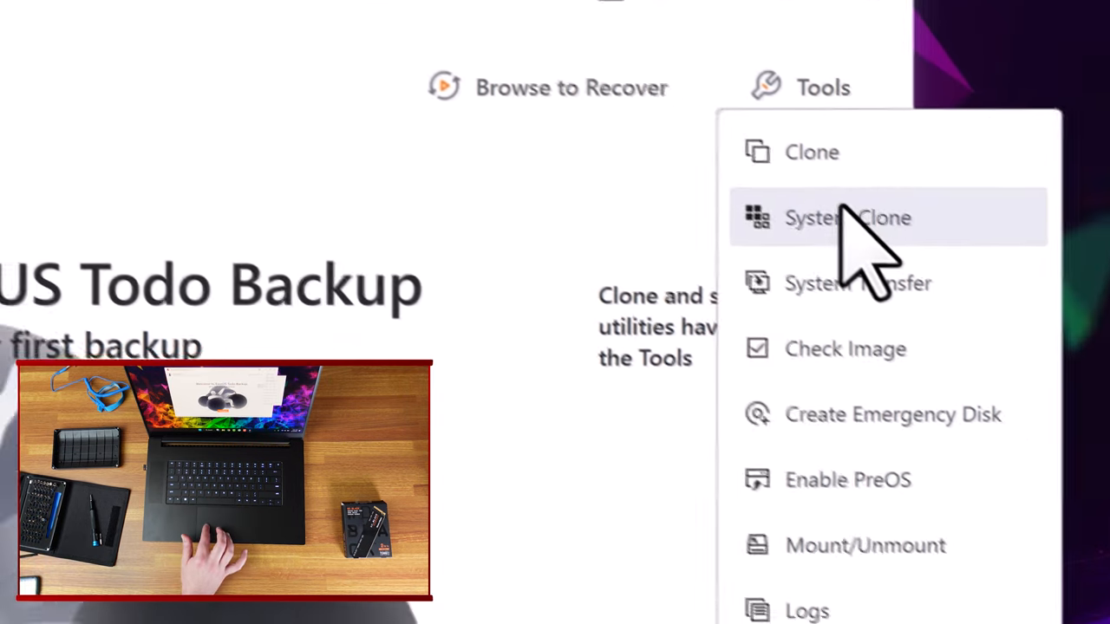
click(846, 219)
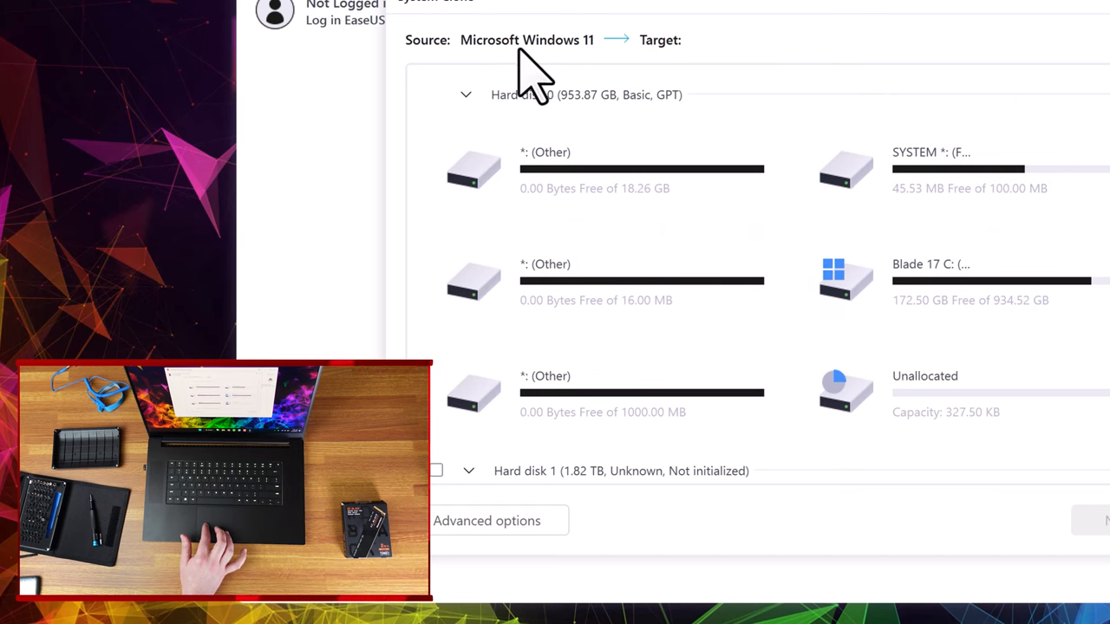
scroll(down, 3)
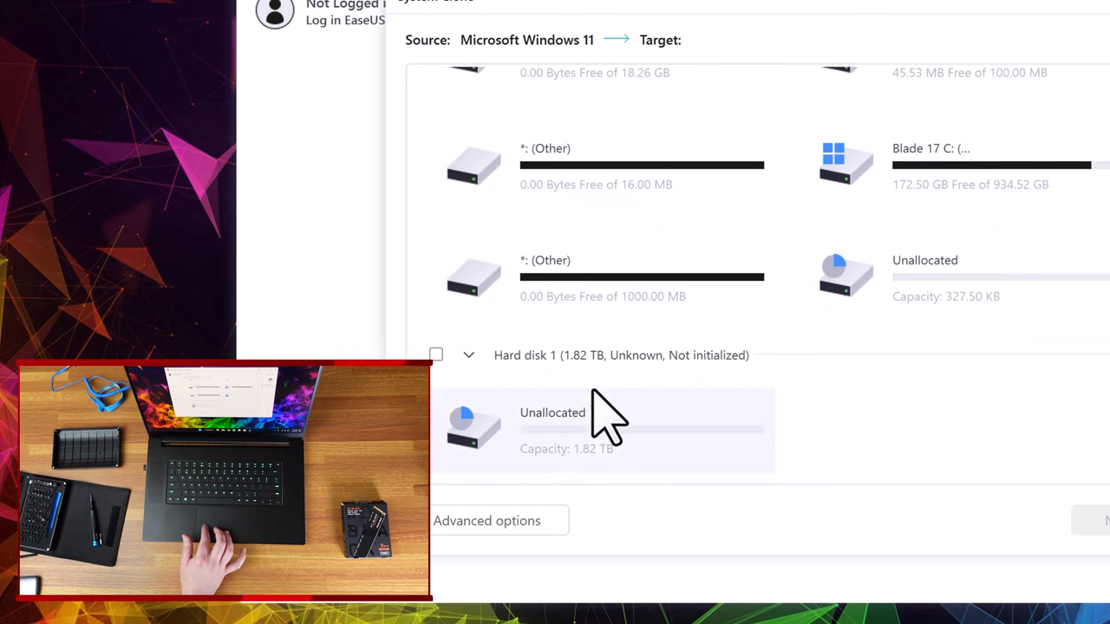
mouse_move(621, 486)
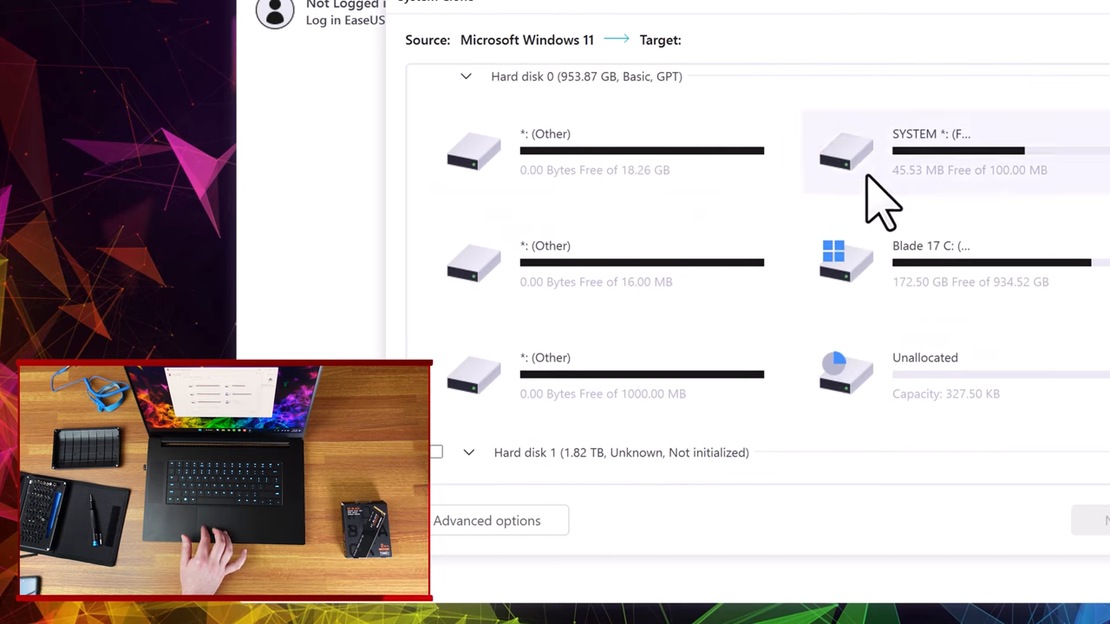
scroll(down, 3)
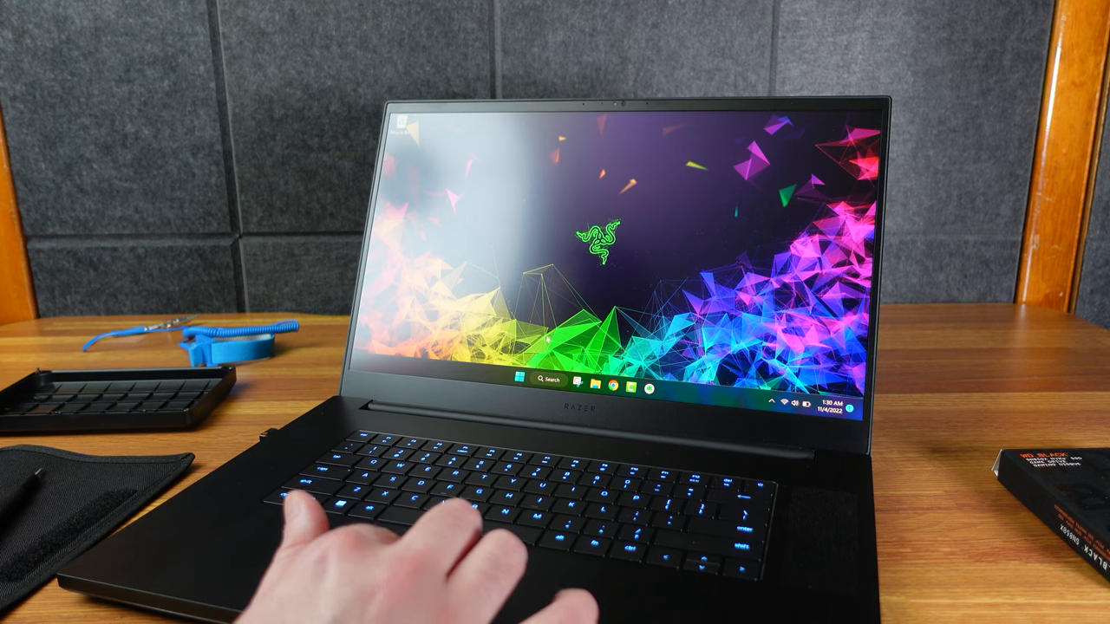
- Bring up the Start menu on the Razer laptop's Windows desktop
click(519, 381)
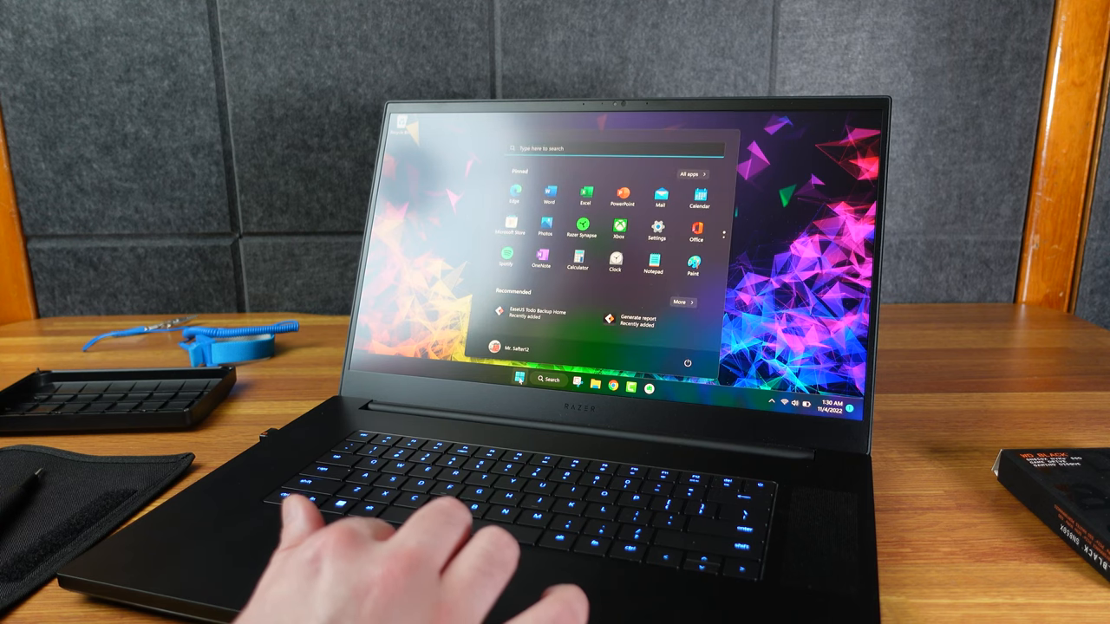